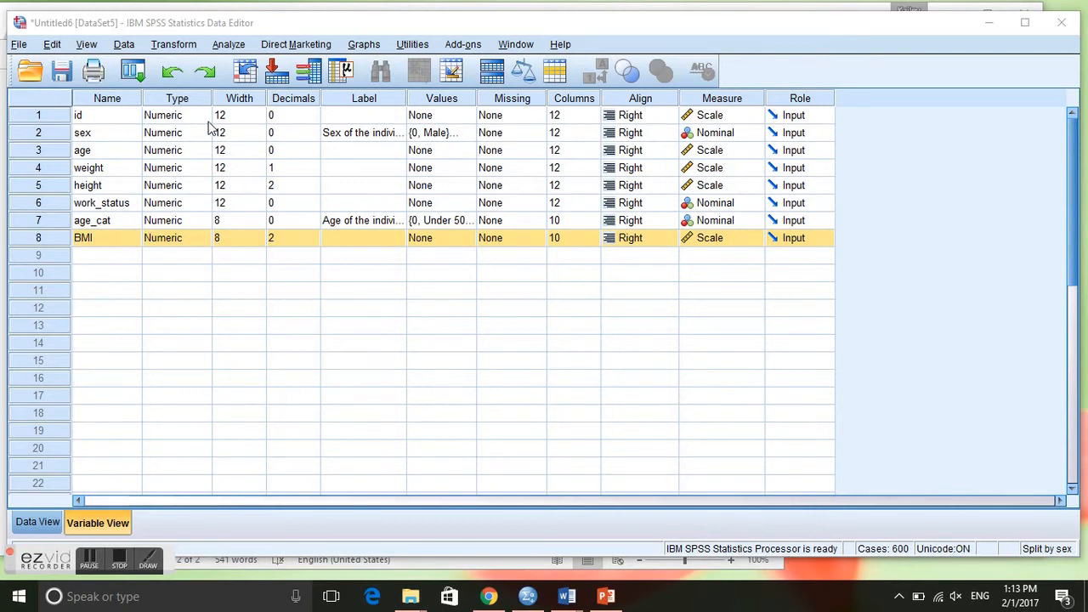
Step: Open the Data menu to reach the Split File command
left_click(124, 45)
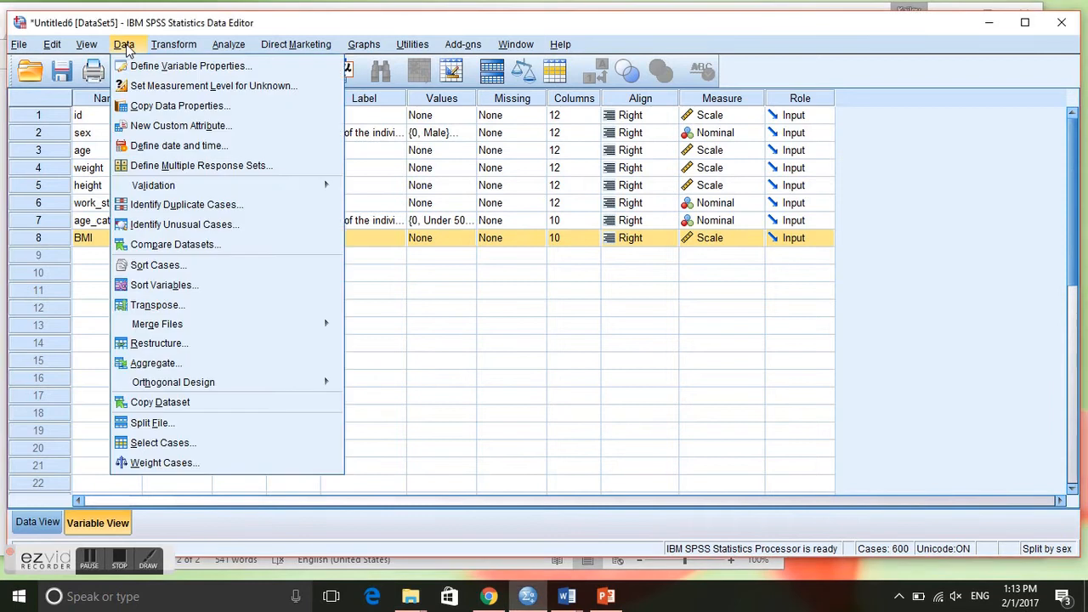
mouse_move(163, 285)
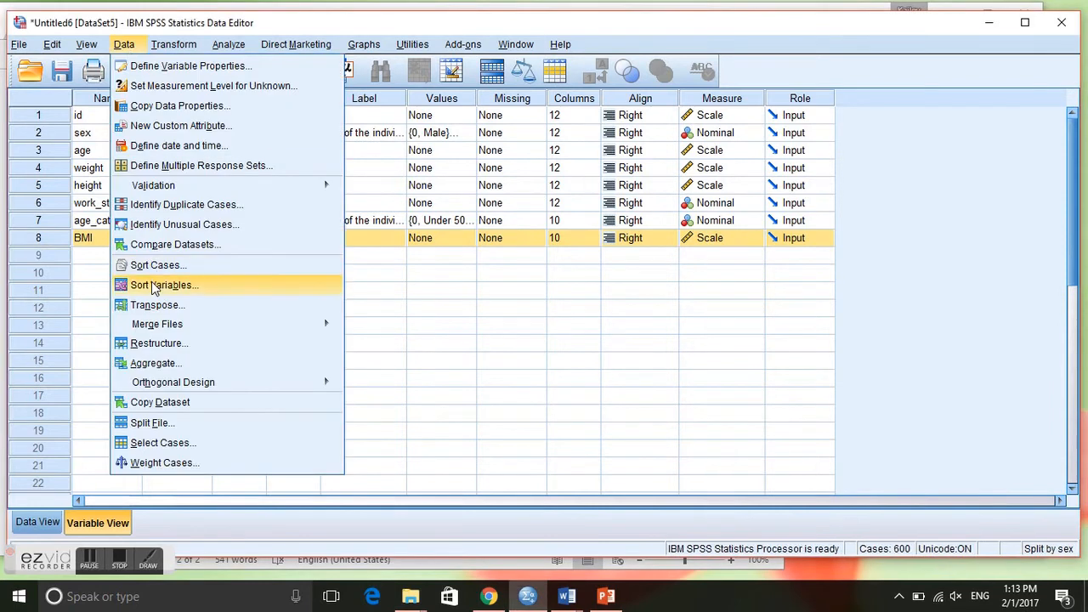
mouse_move(174, 424)
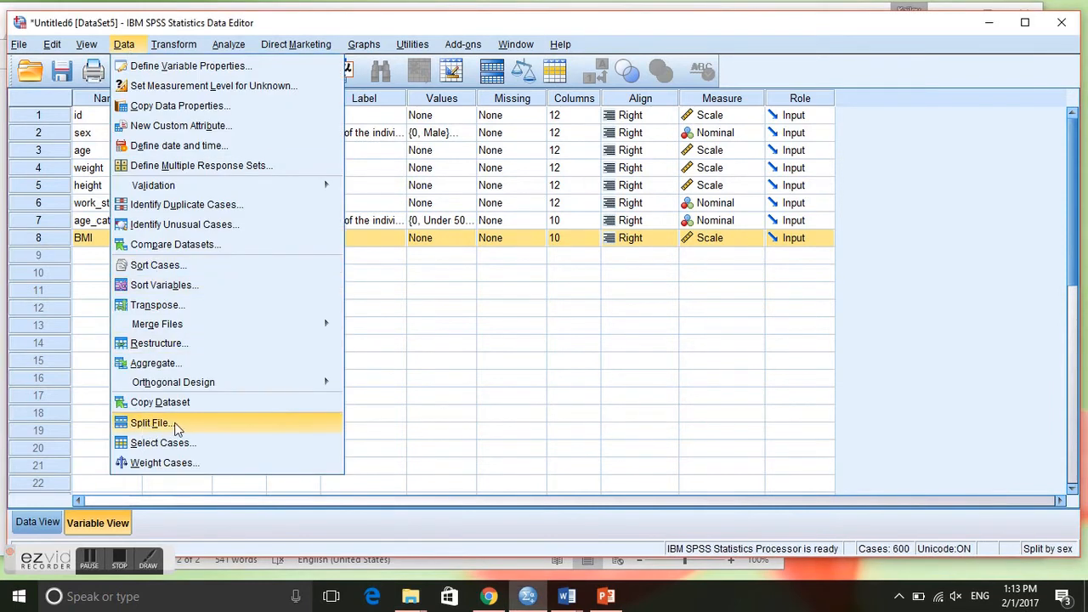
Step: Reset Split File and compare groups by Sex of the individual, then confirm
left_click(151, 423)
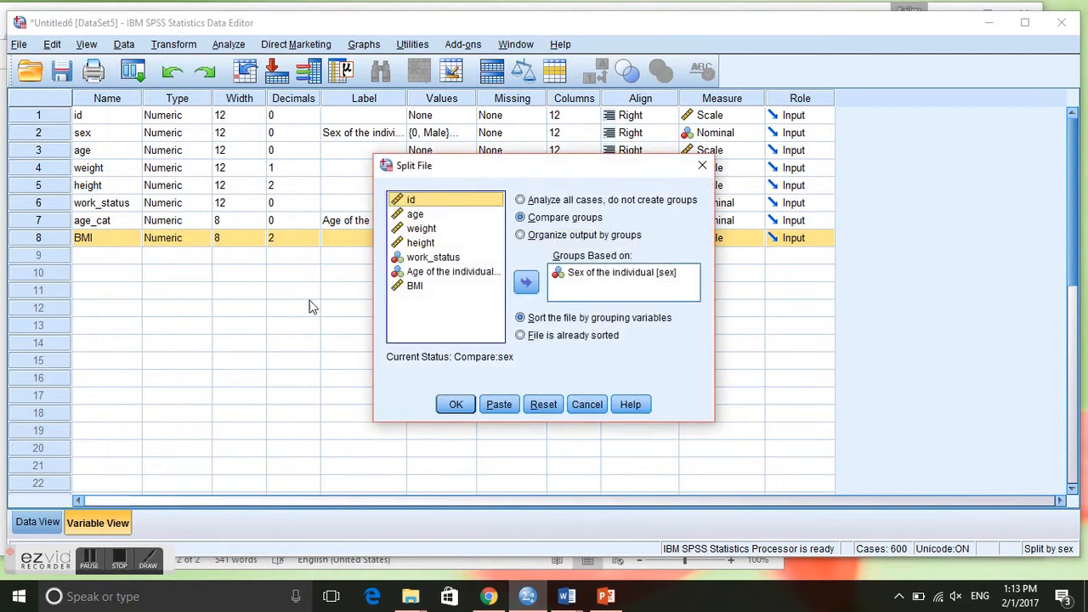
left_click(521, 199)
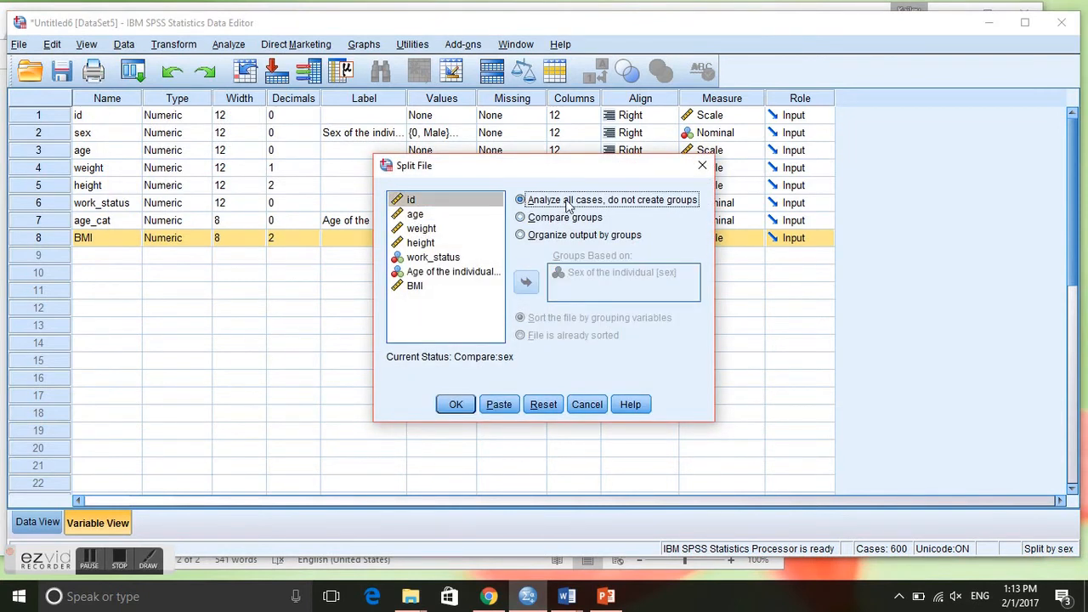
mouse_move(659, 204)
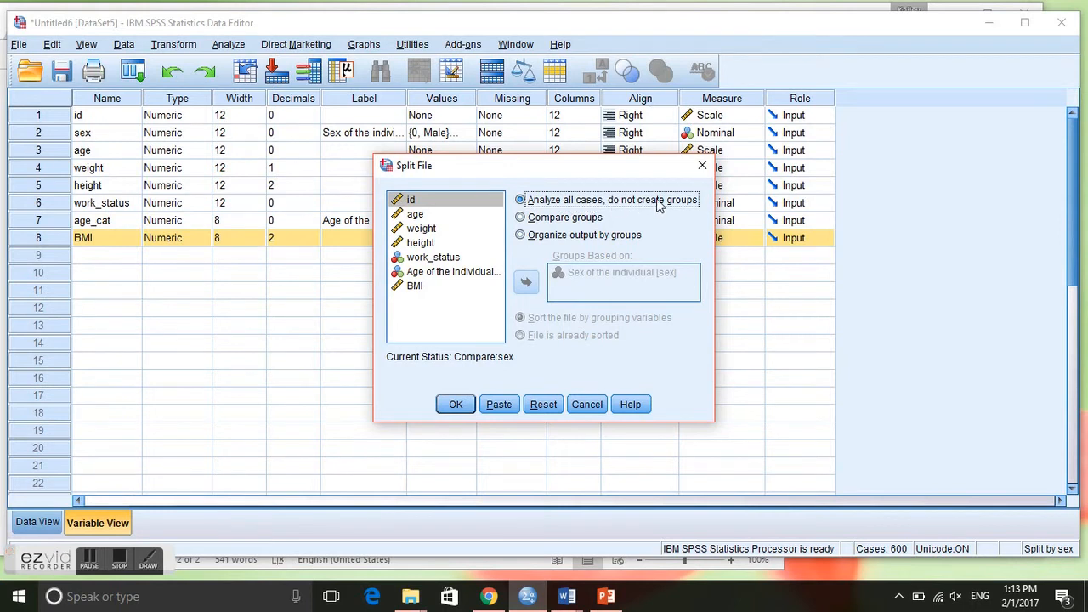
mouse_move(527, 223)
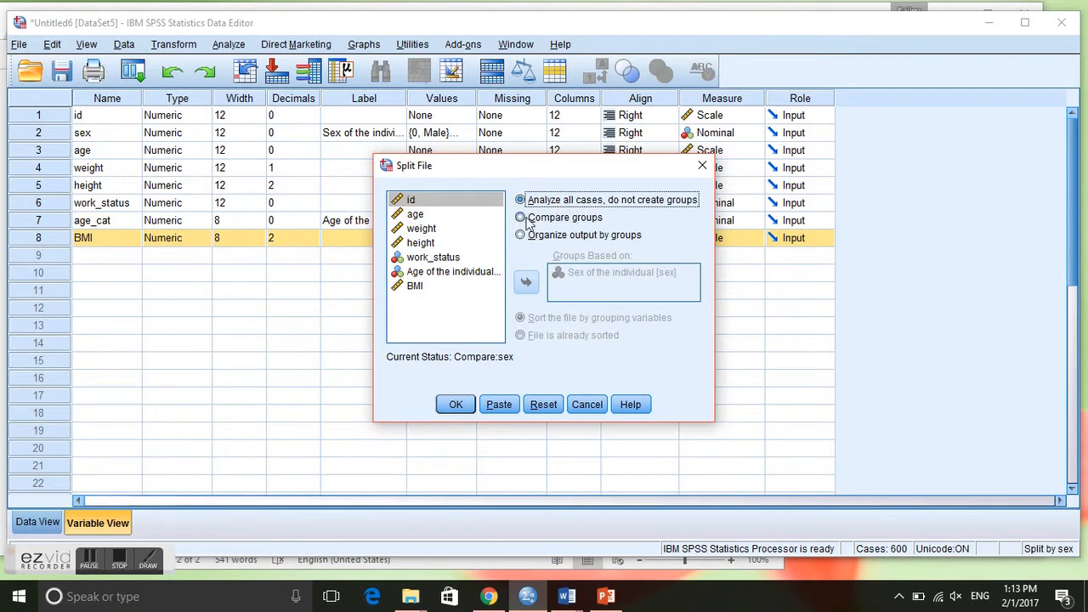
left_click(521, 217)
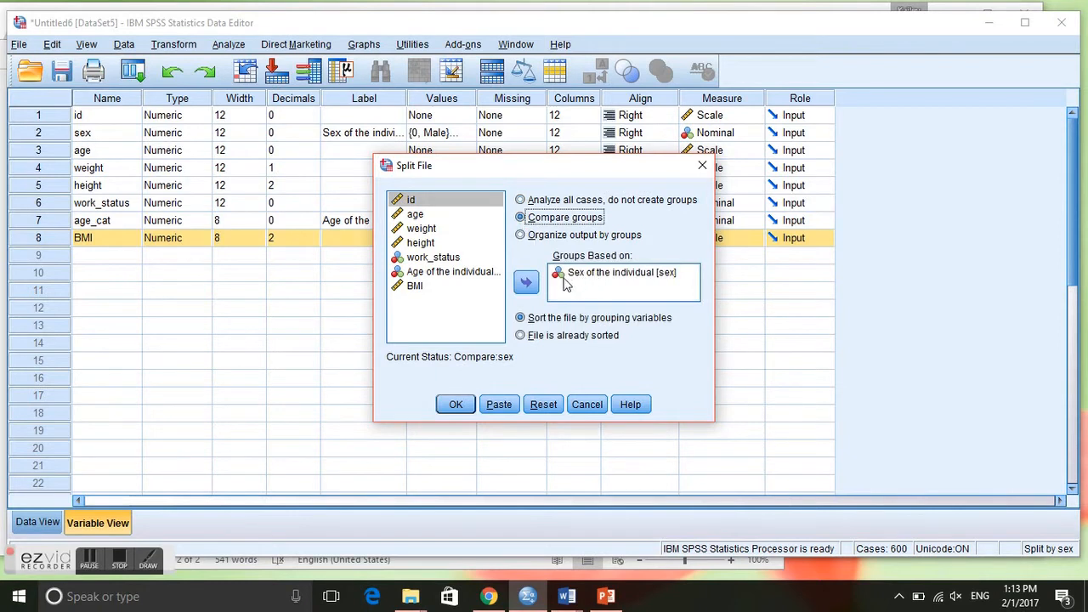
left_click(521, 200)
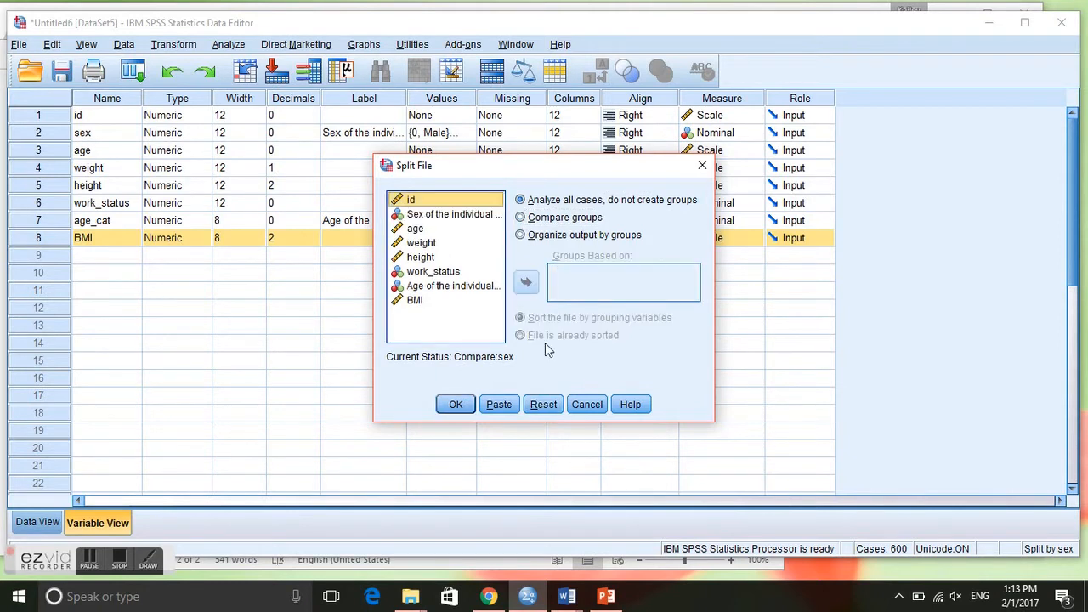
left_click(520, 200)
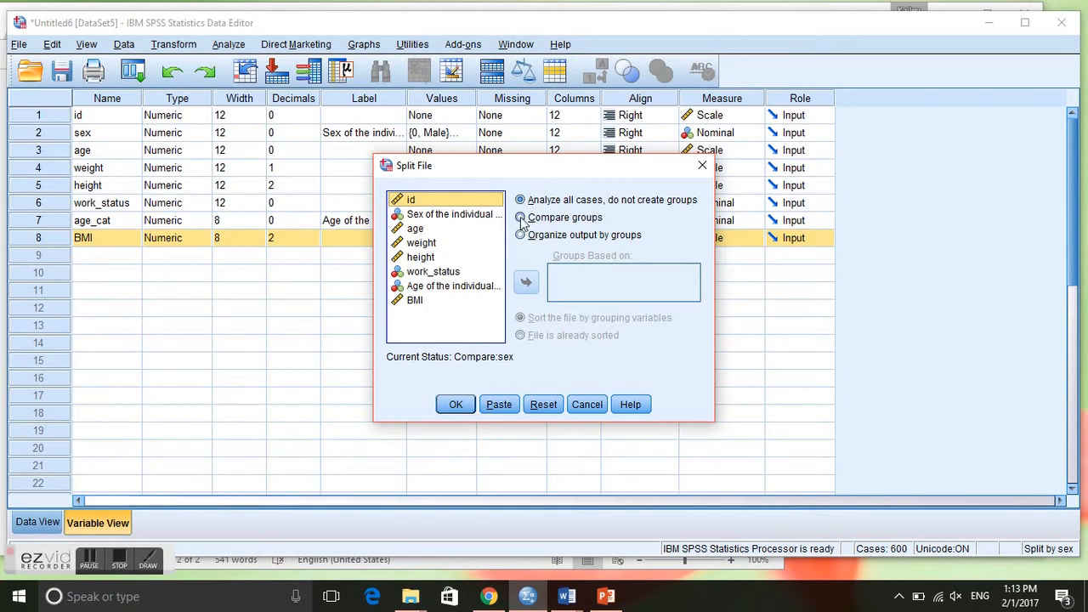
left_click(521, 216)
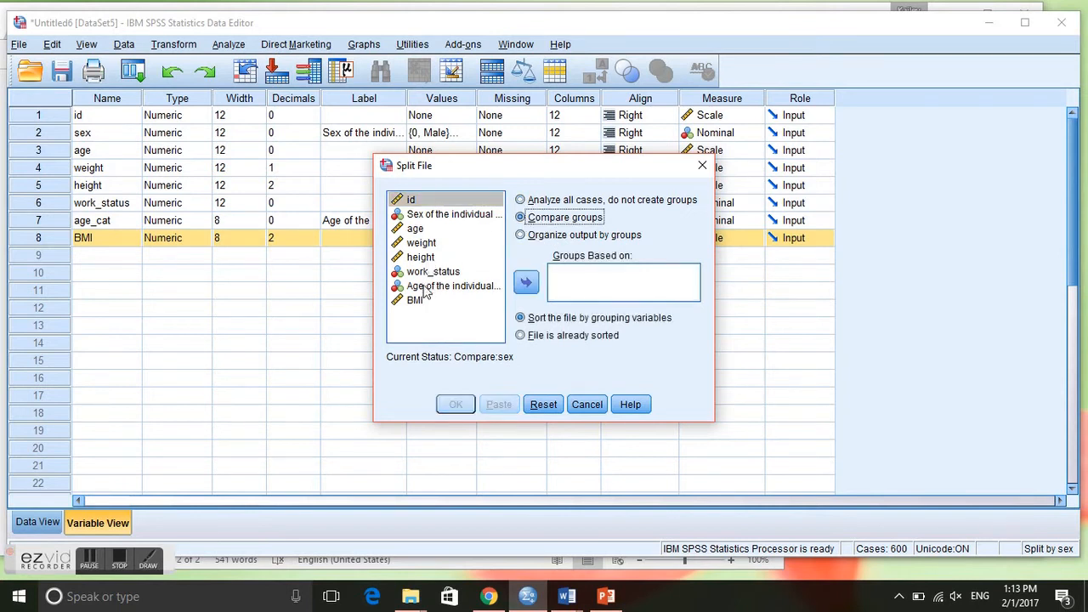
left_click(446, 214)
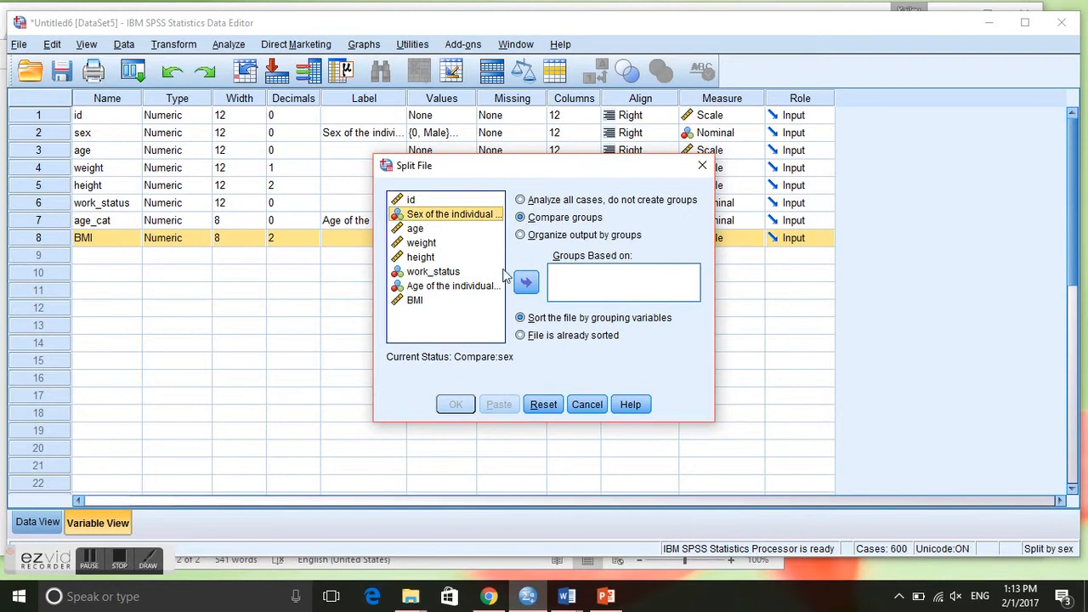
left_click(525, 281)
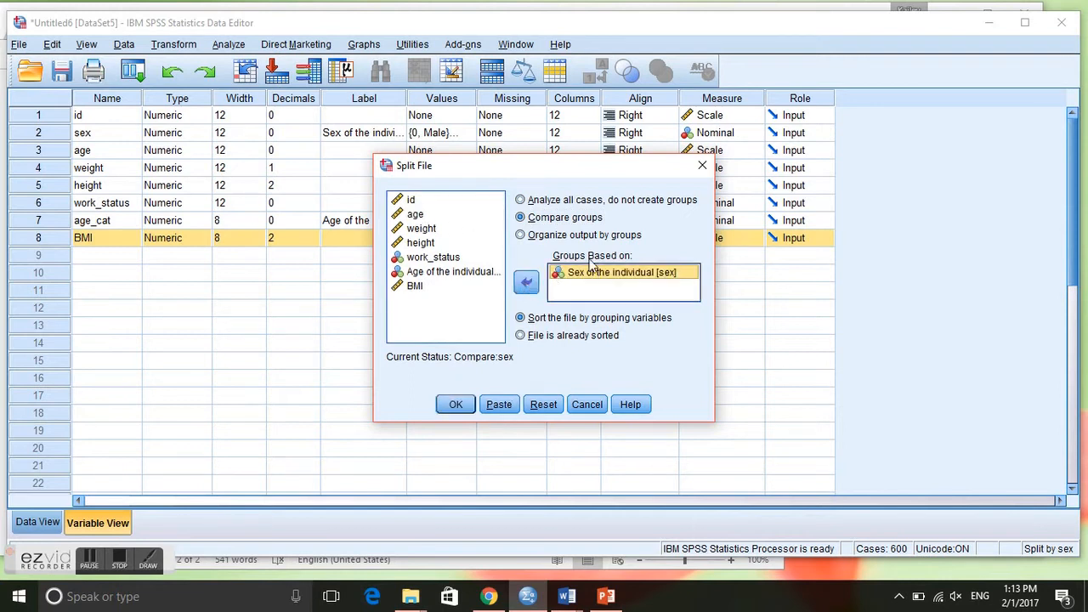
mouse_move(582, 252)
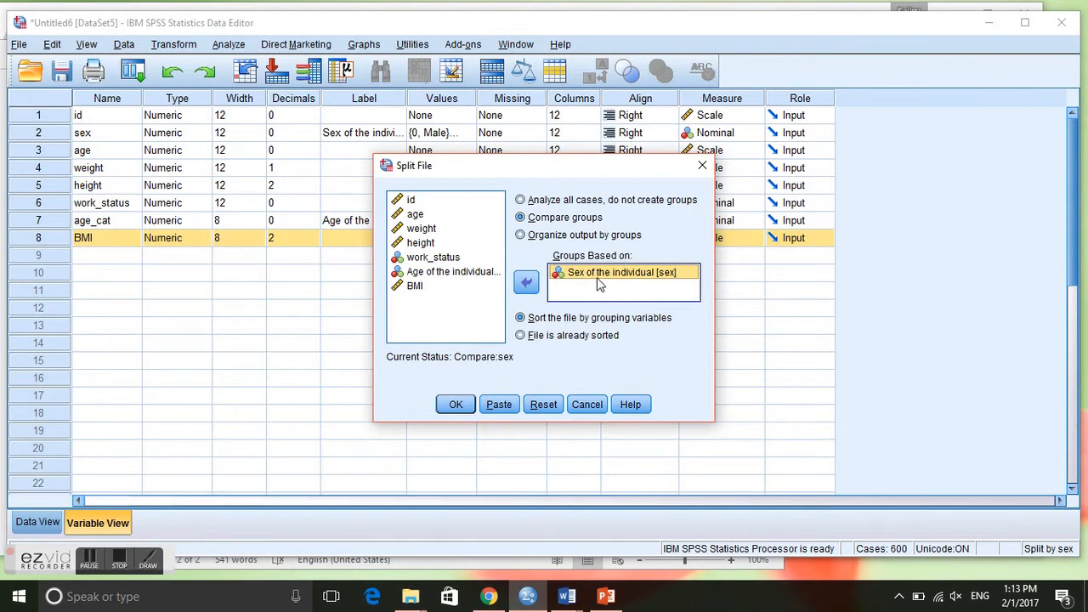
left_click(455, 404)
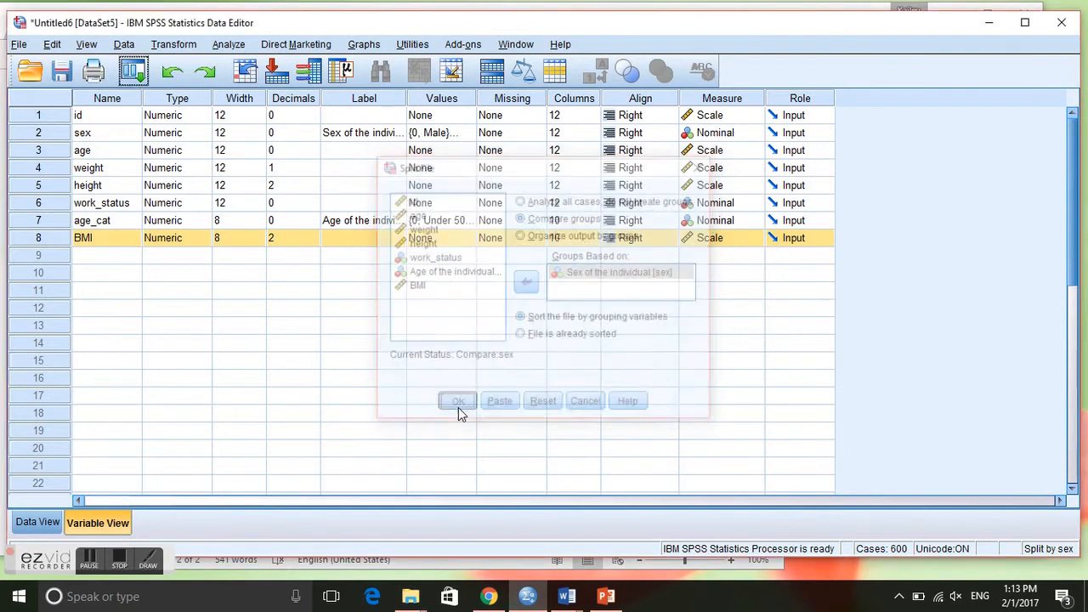
Step: Review the SORT CASES and SPLIT FILE LAYERED BY sex log in the Viewer
left_click(457, 401)
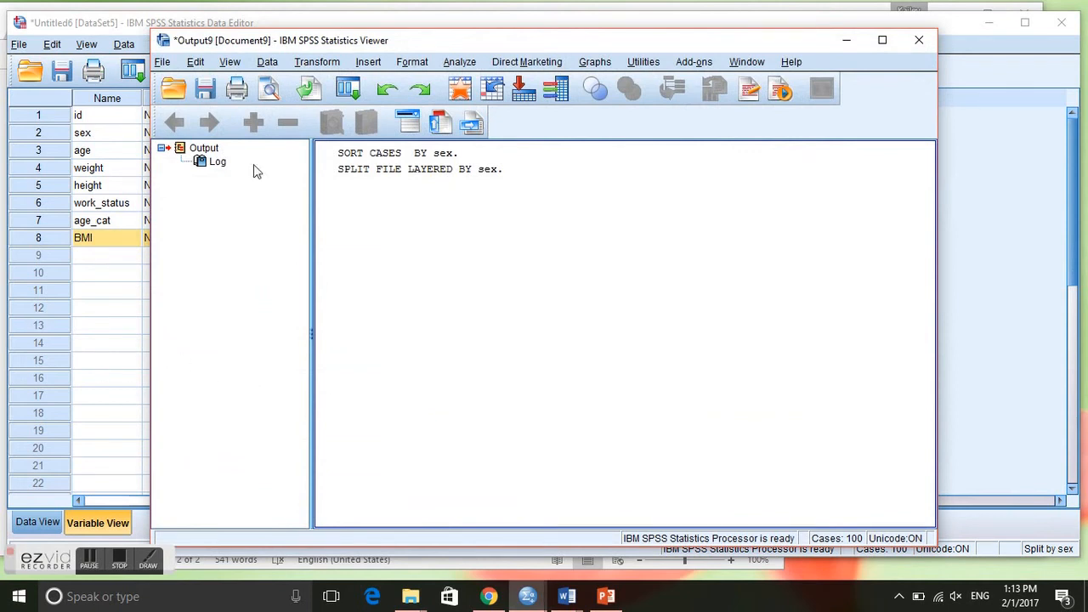
mouse_move(119, 313)
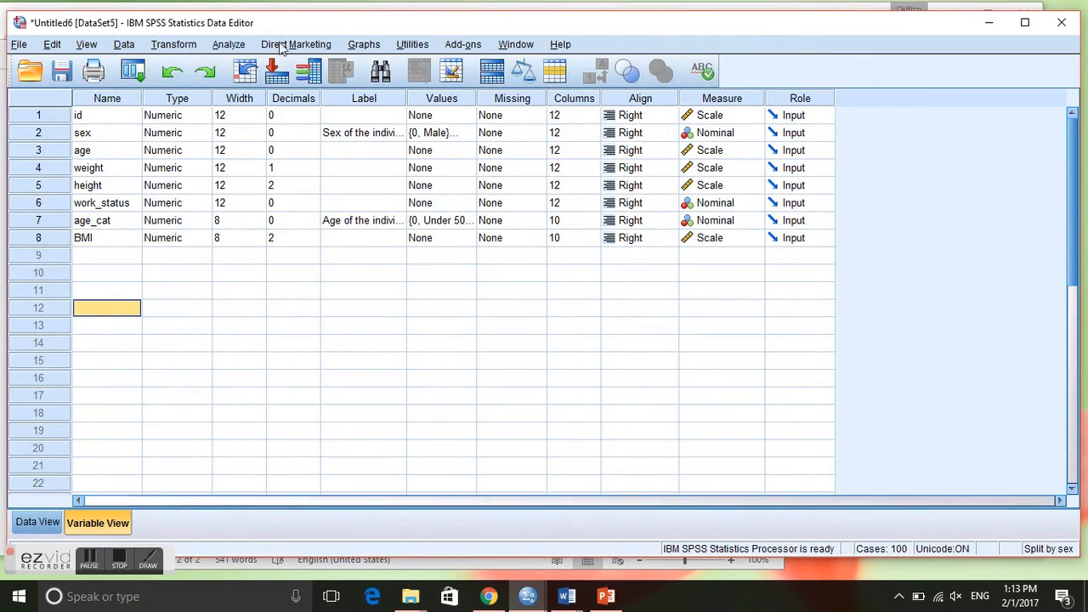
Step: Set up Frequencies with work_status as the variable and frequency tables displayed
left_click(226, 44)
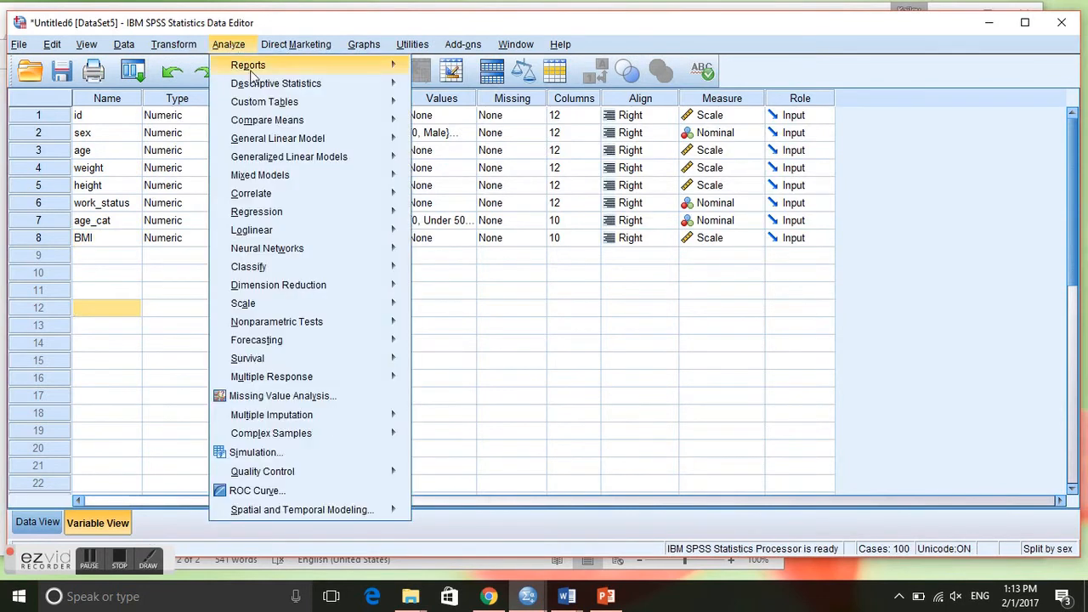
mouse_move(276, 83)
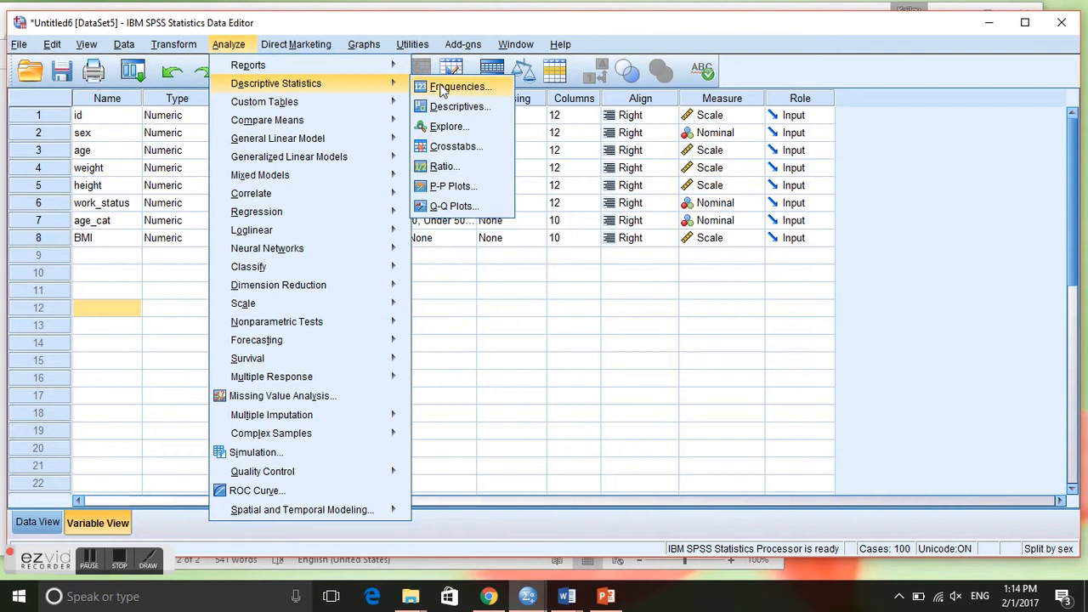
left_click(457, 87)
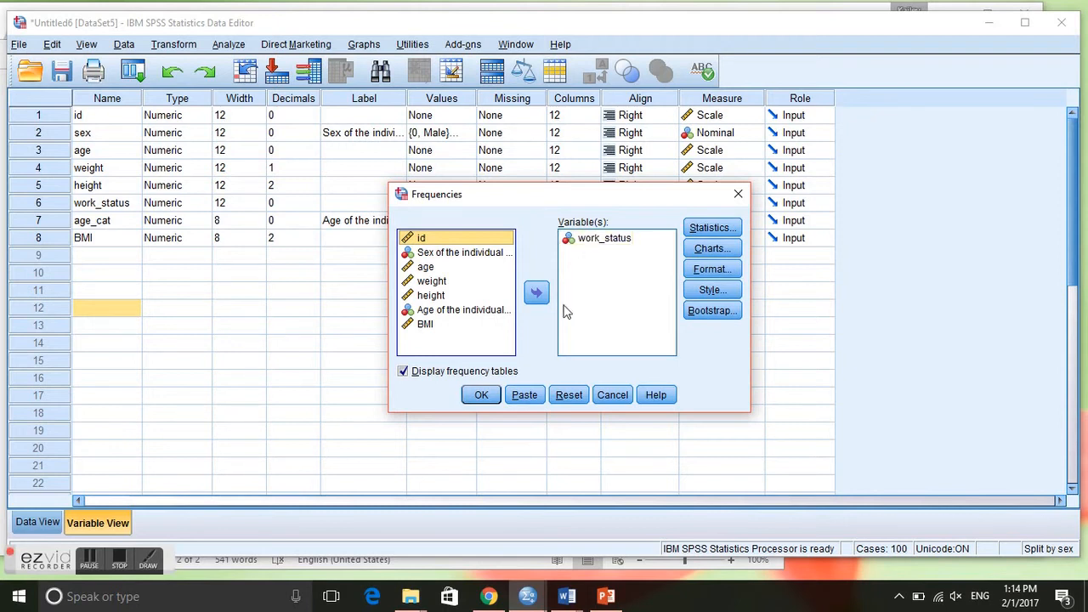
left_click(569, 395)
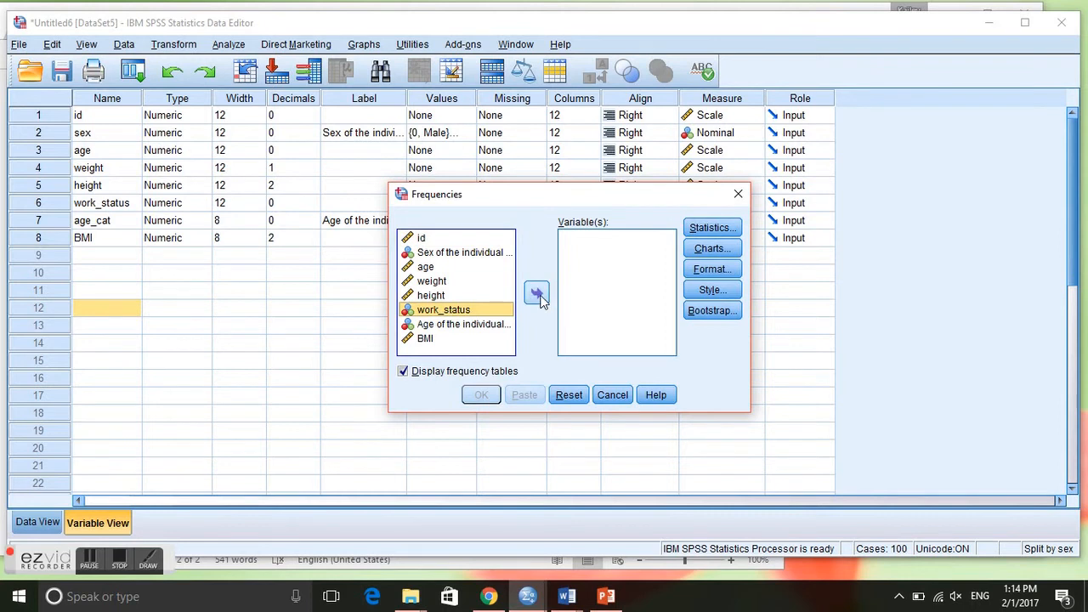
left_click(536, 293)
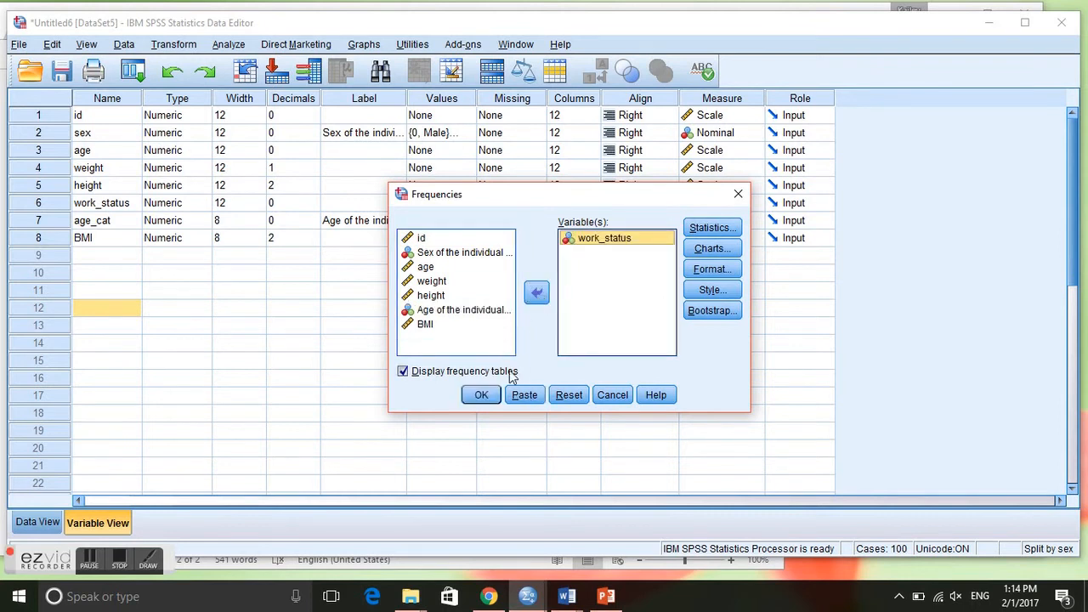
mouse_move(483, 218)
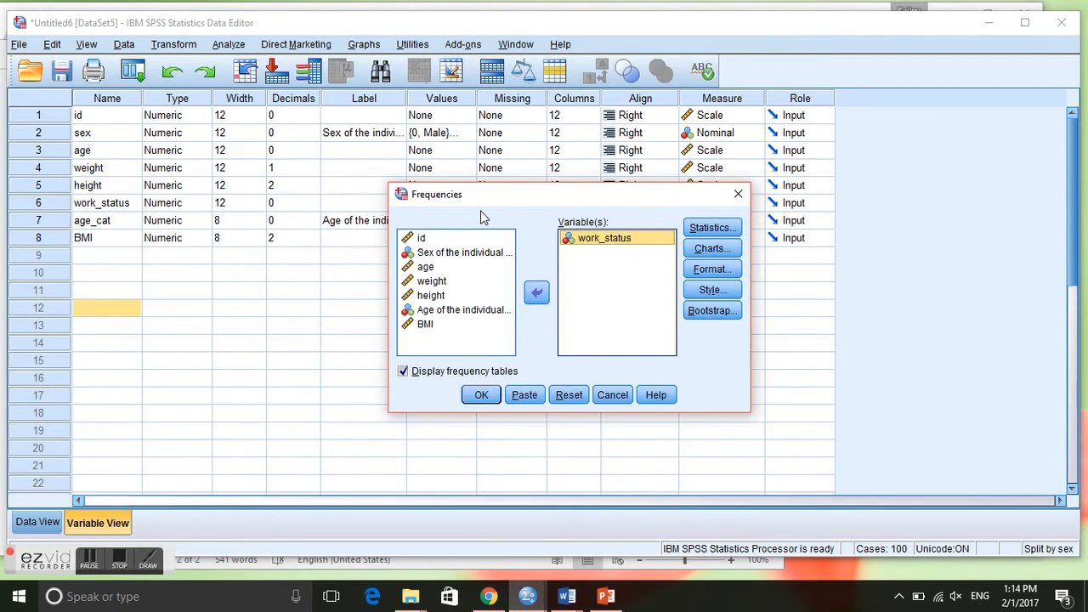
left_click(480, 395)
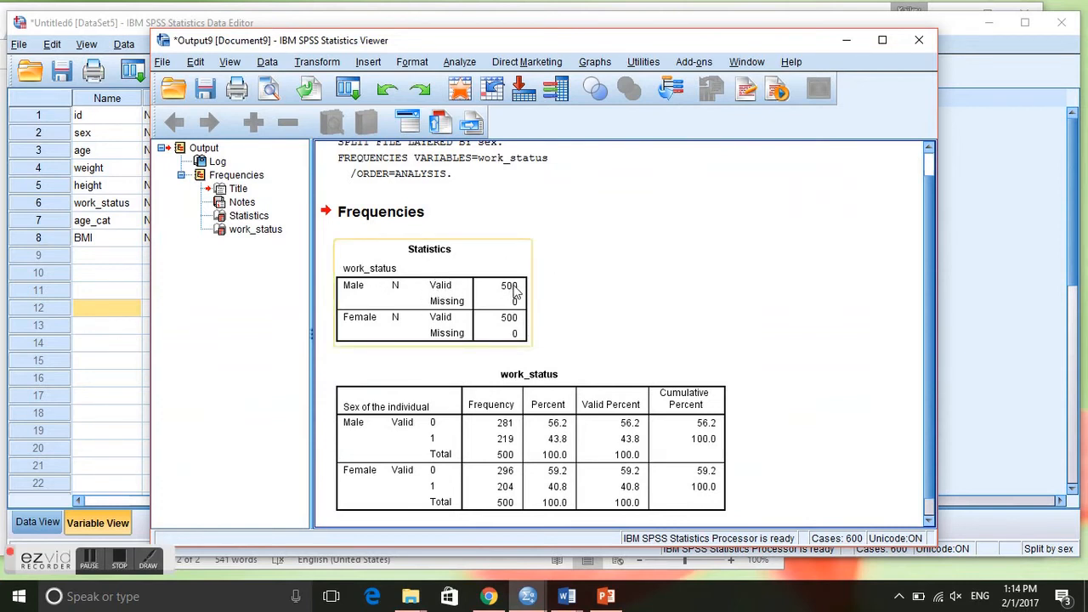
mouse_move(394, 334)
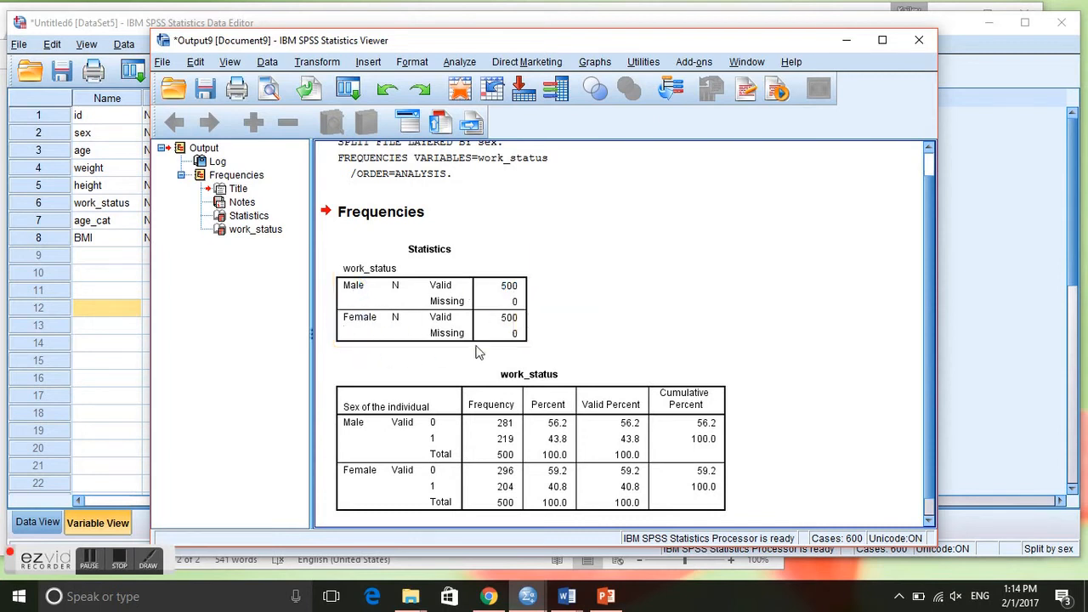
mouse_move(930, 238)
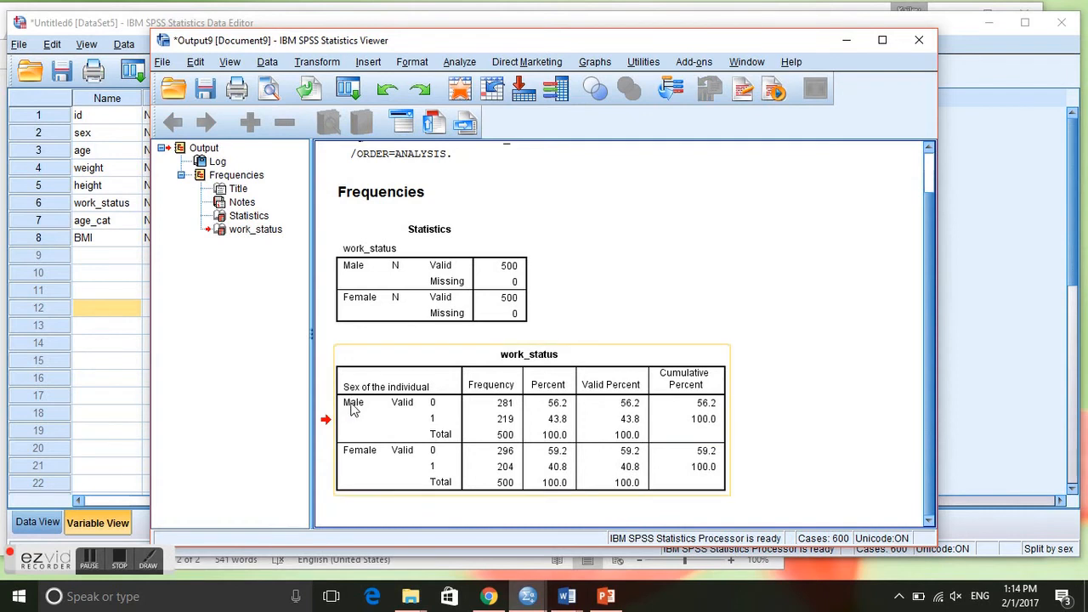
mouse_move(494, 396)
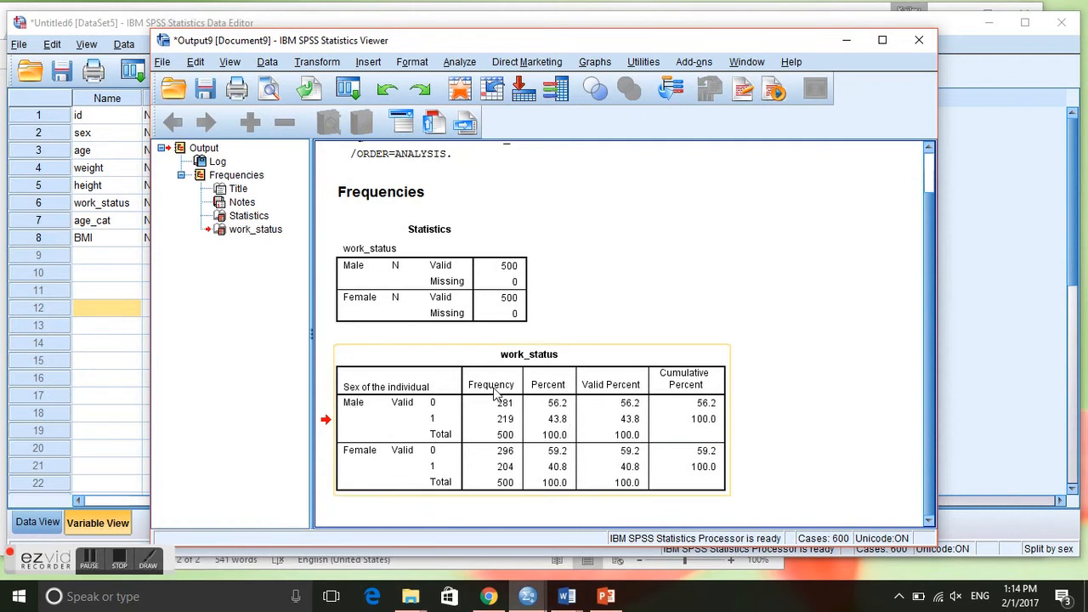
mouse_move(503, 482)
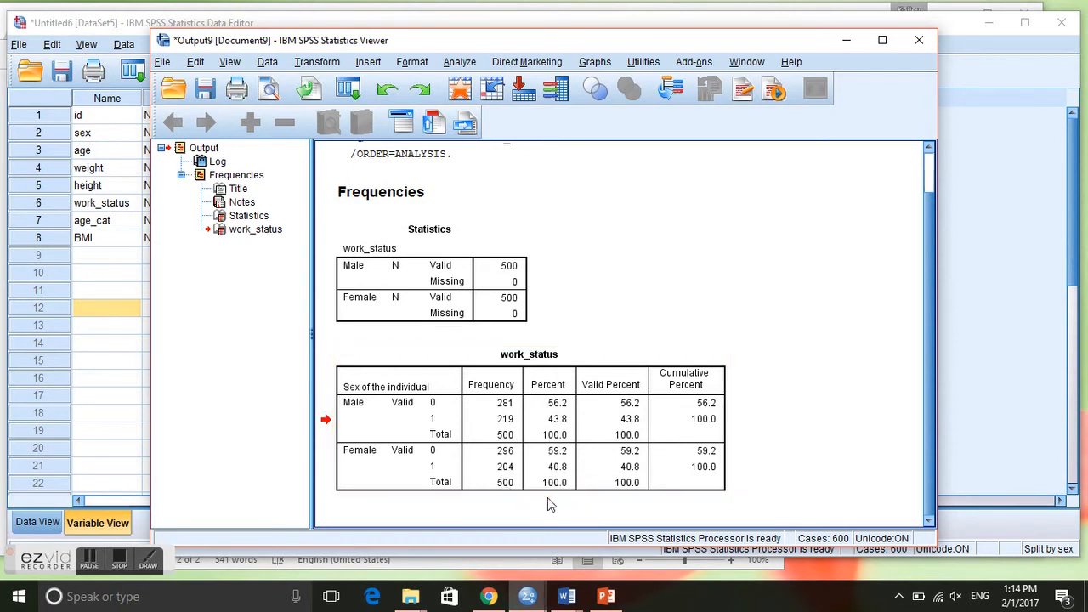
mouse_move(547, 512)
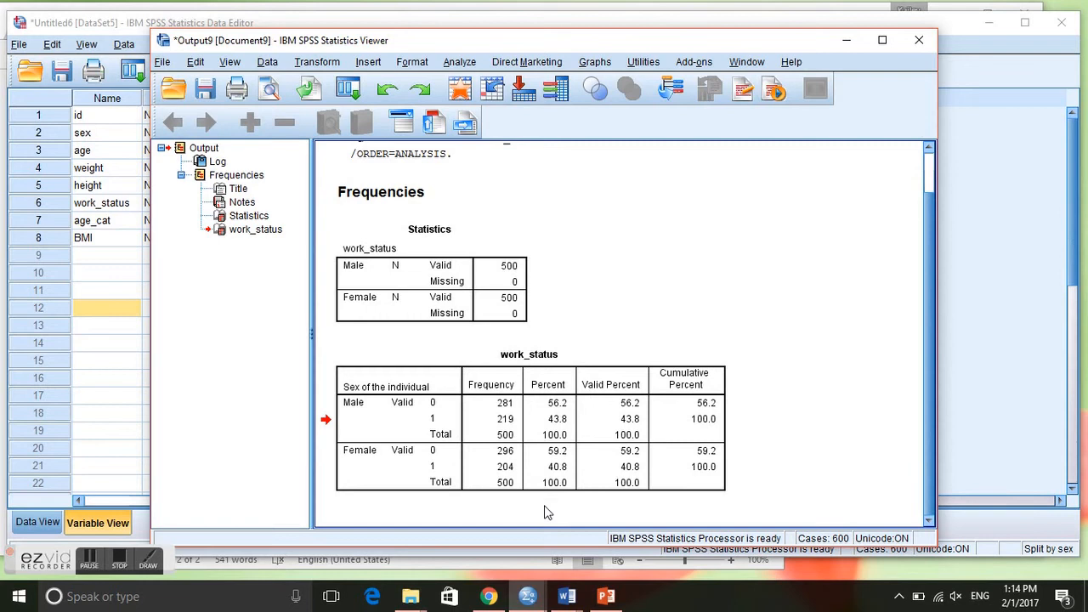
left_click(527, 354)
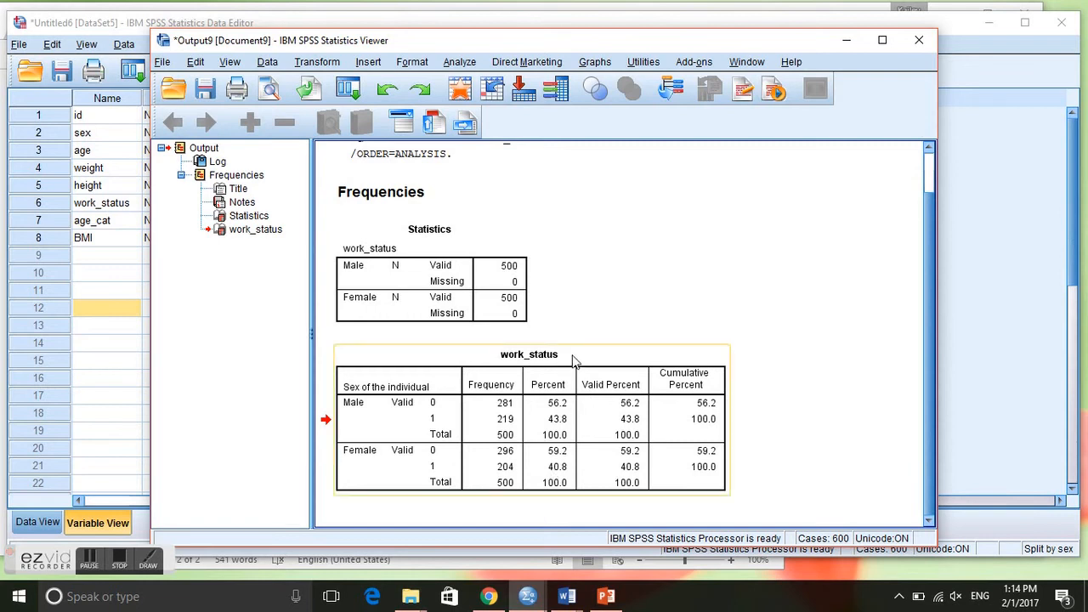
mouse_move(407, 407)
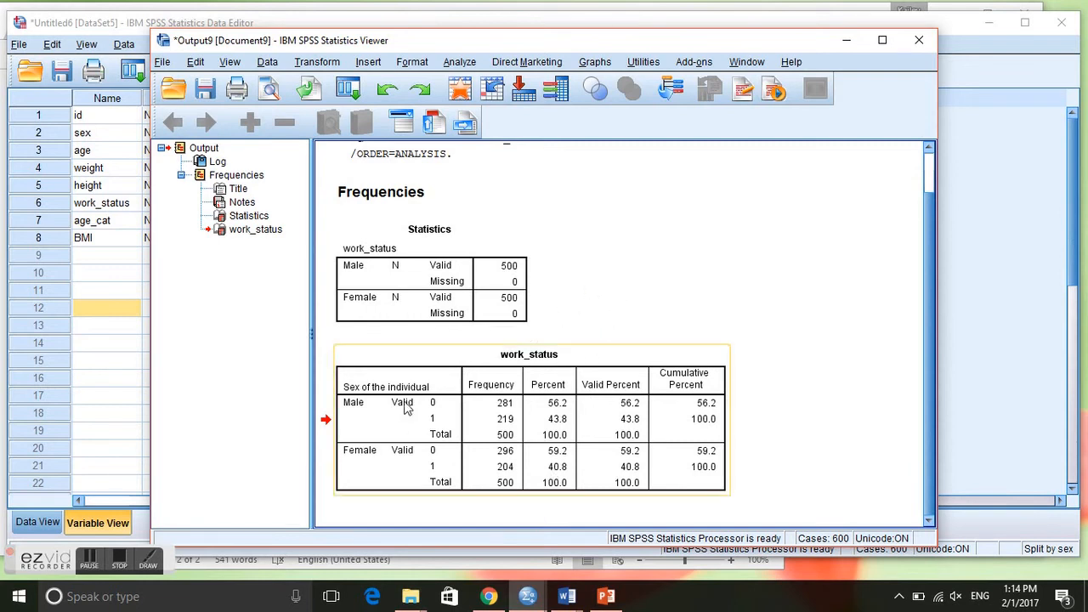
mouse_move(565, 435)
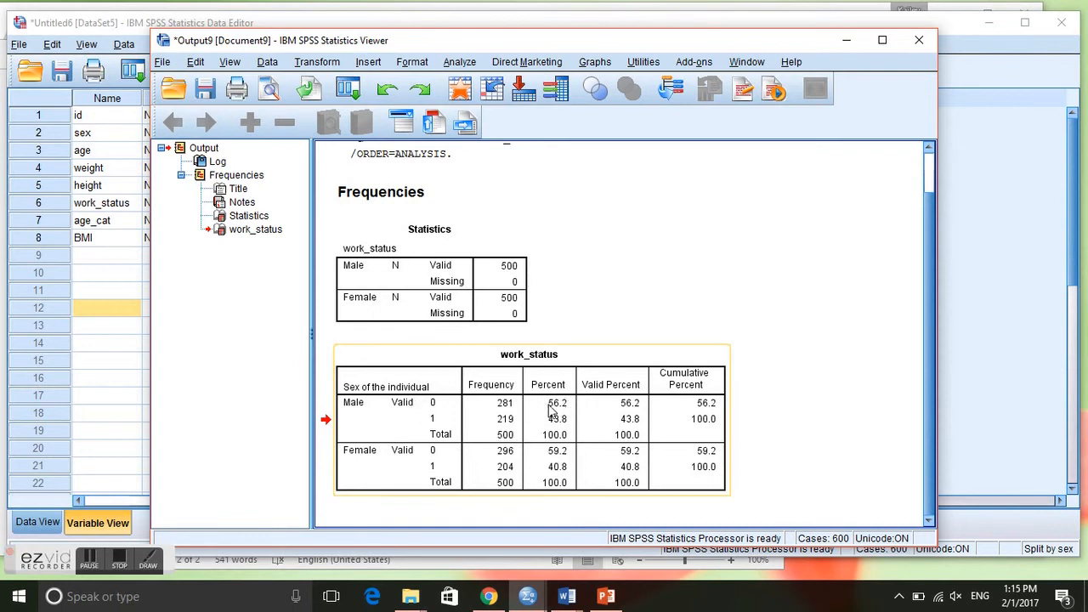
mouse_move(530, 401)
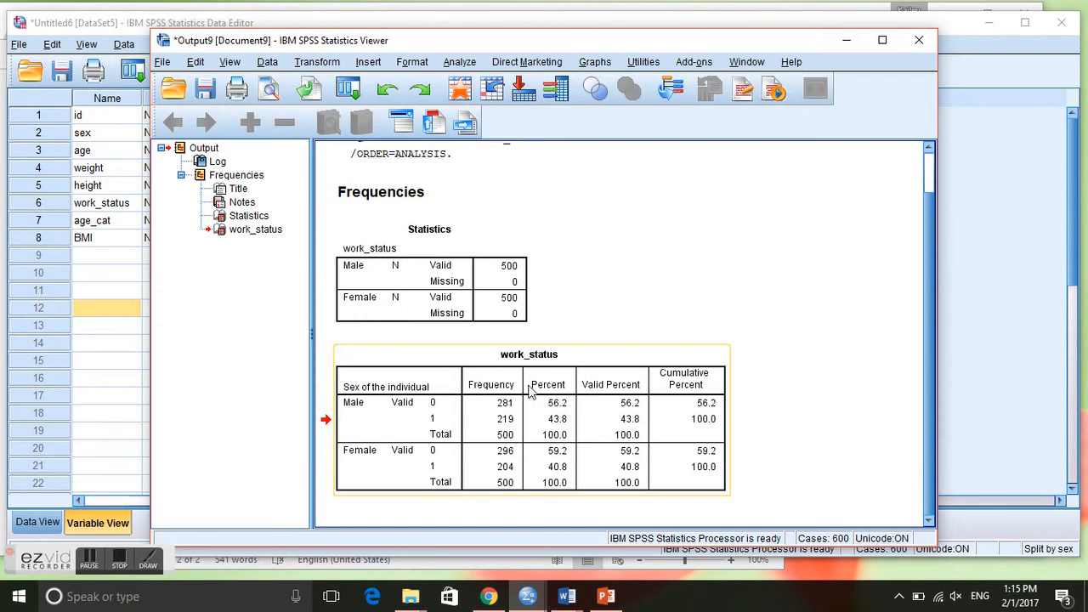
mouse_move(519, 425)
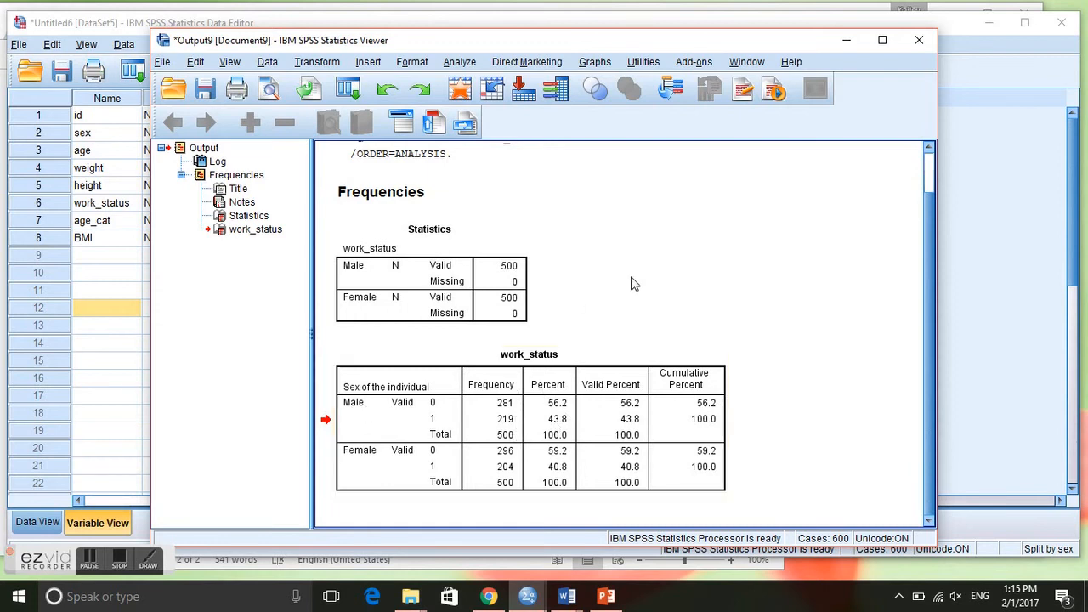
left_click(486, 413)
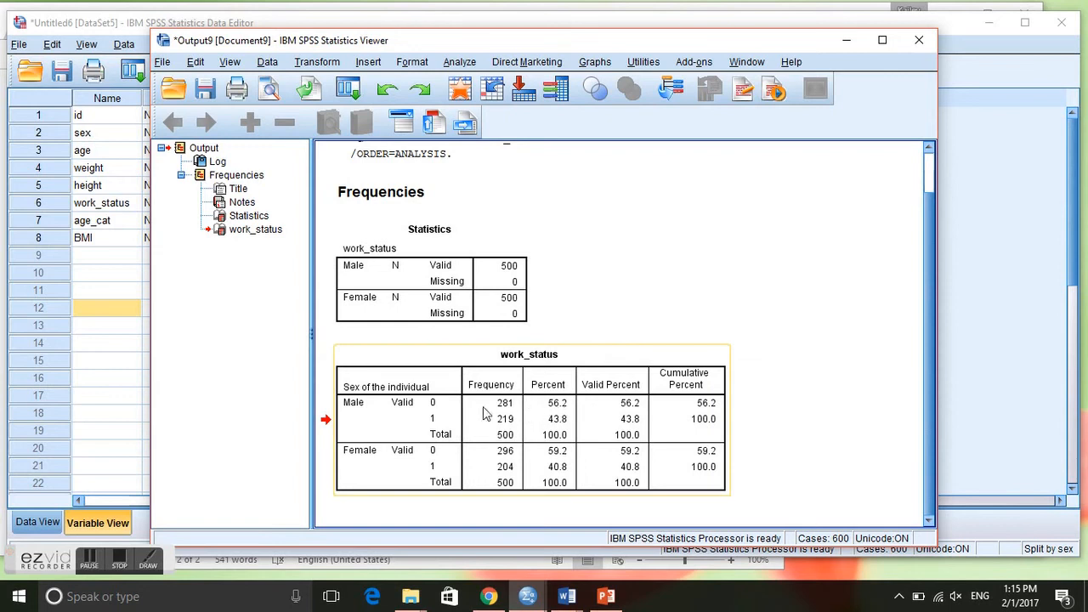
mouse_move(438, 408)
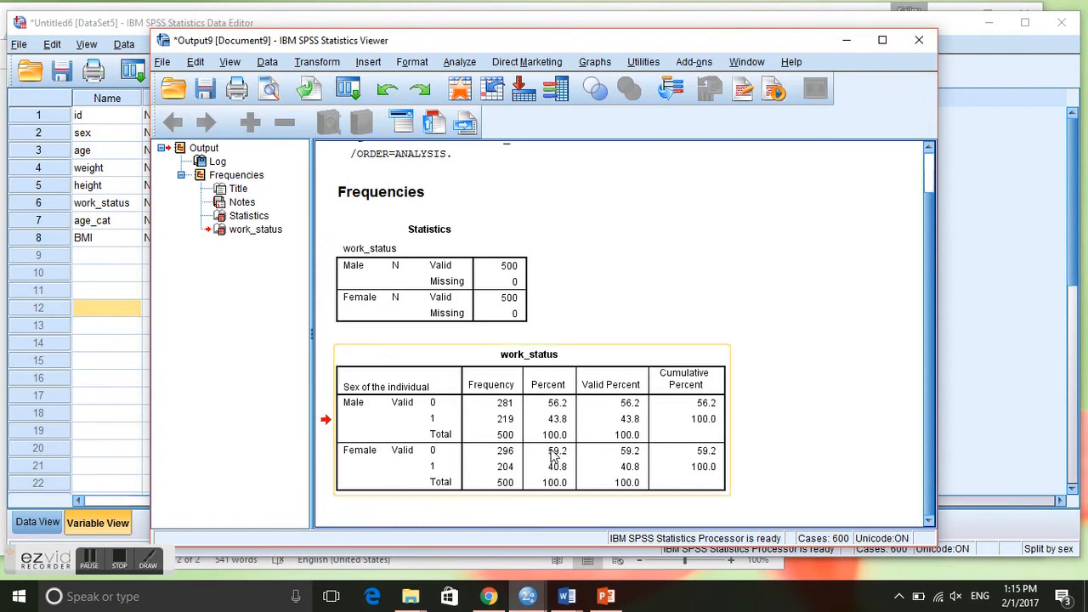
mouse_move(444, 457)
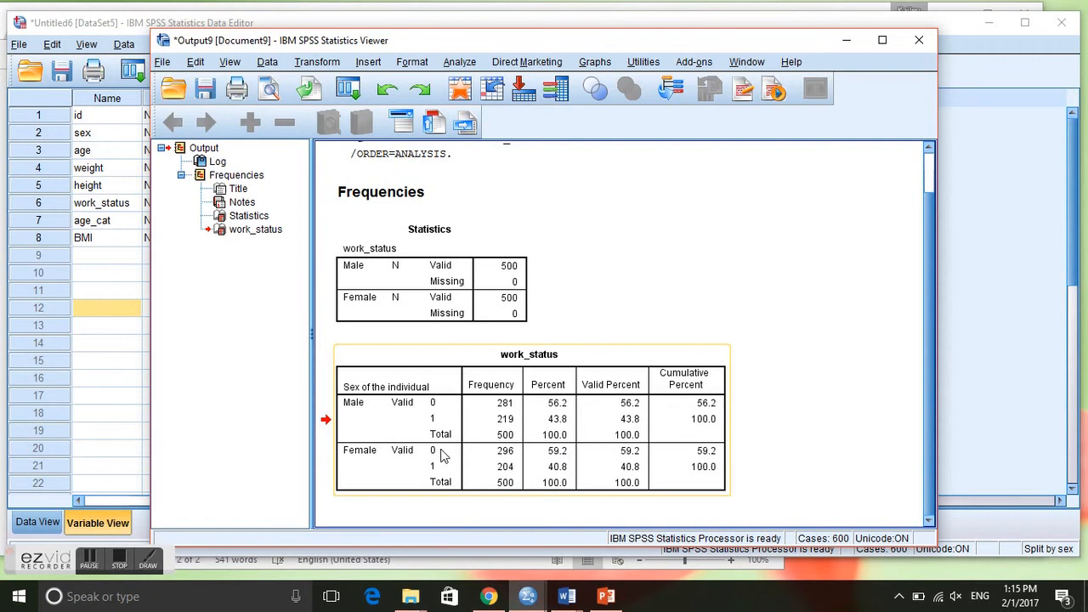
mouse_move(549, 476)
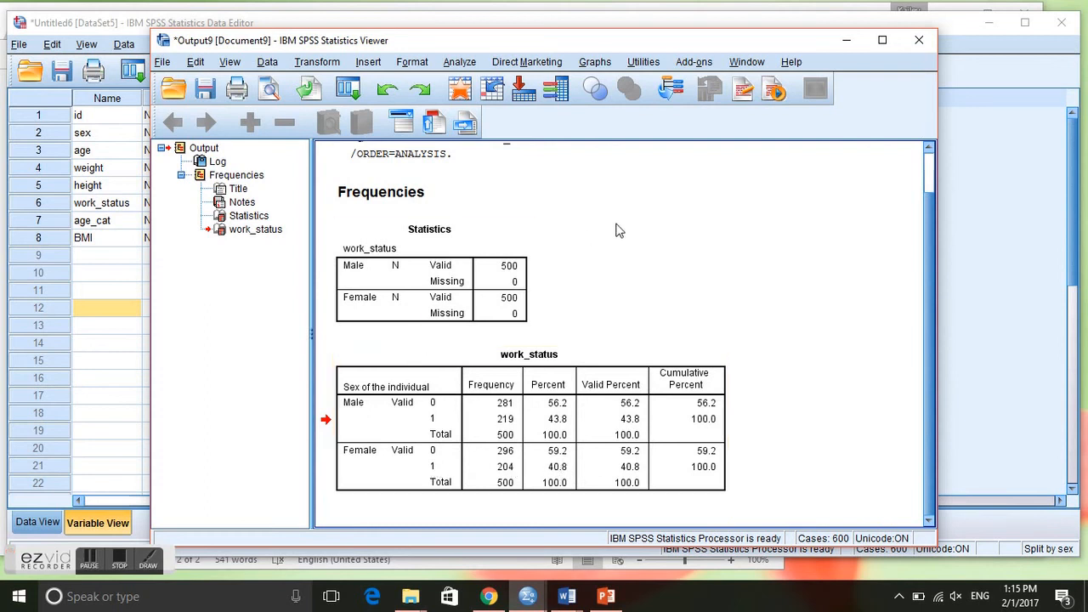
mouse_move(468, 222)
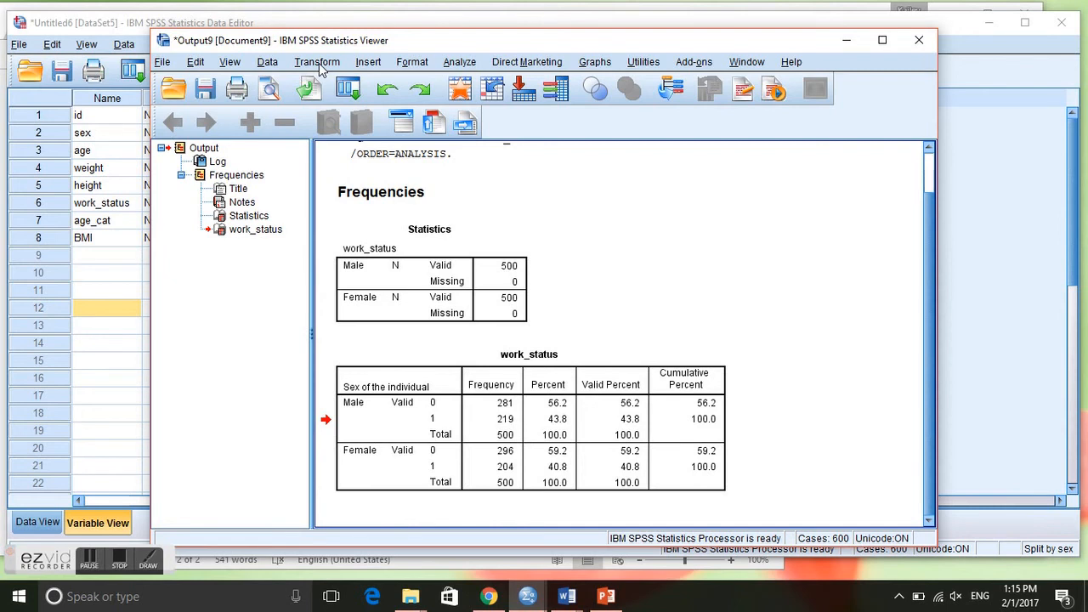
Step: Set Split File to analyze all cases without groups, turning the sex split off
left_click(267, 61)
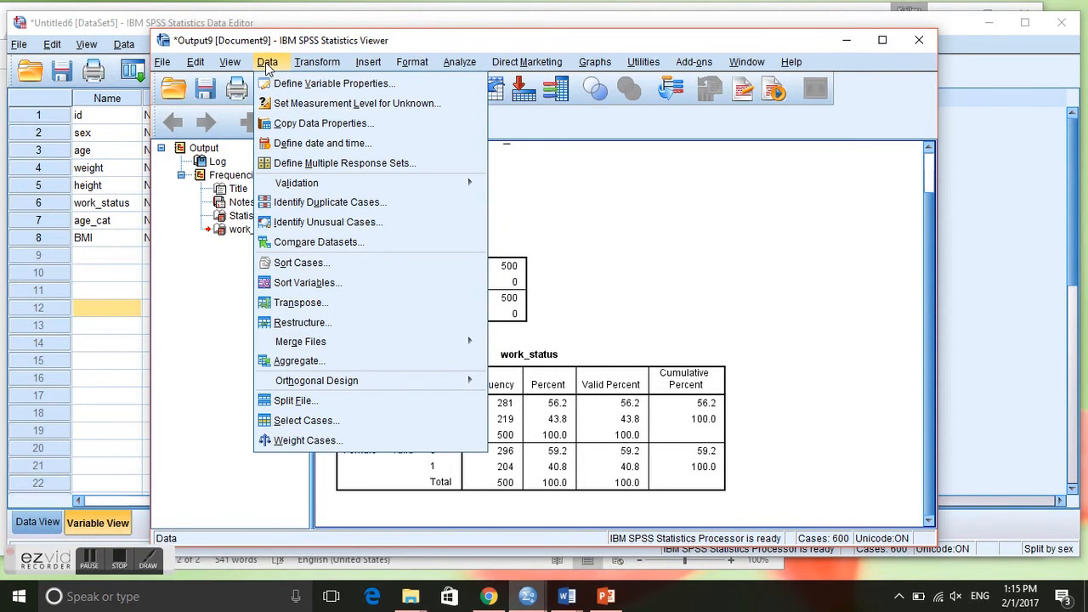
mouse_move(323, 401)
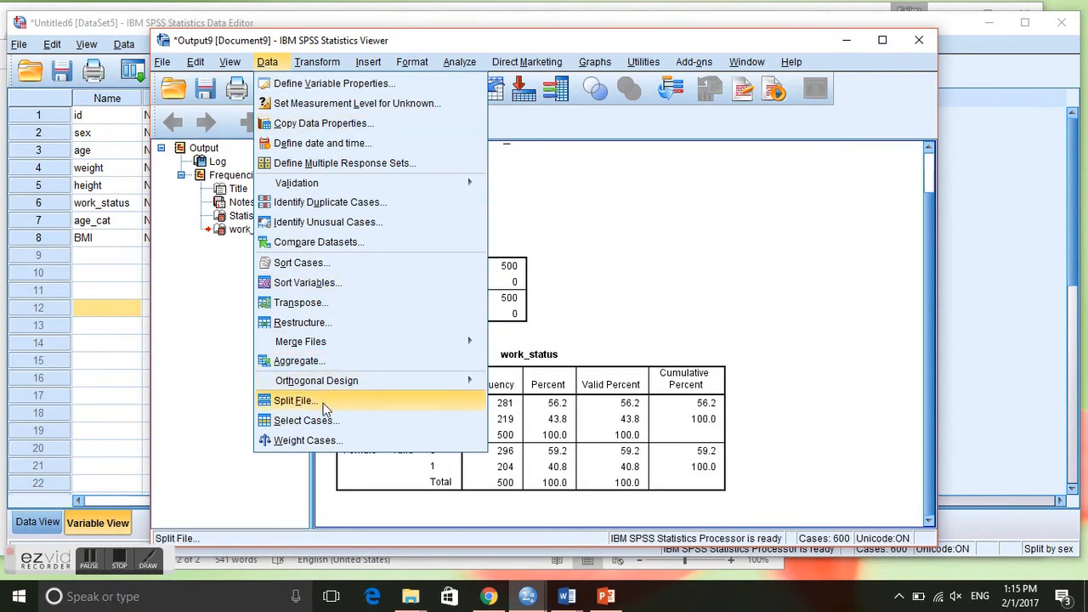
left_click(295, 400)
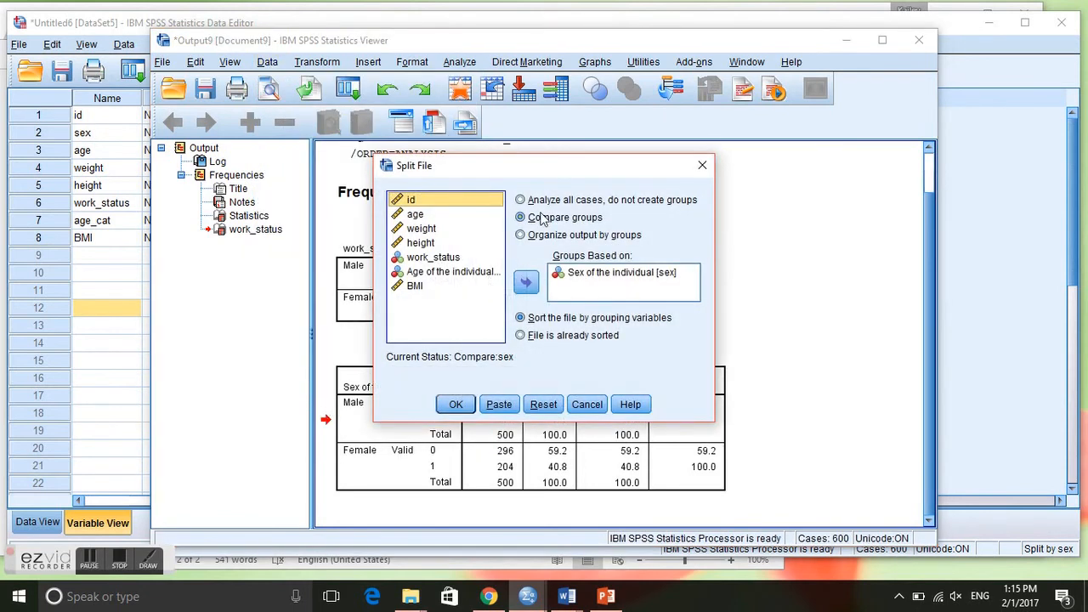
left_click(521, 200)
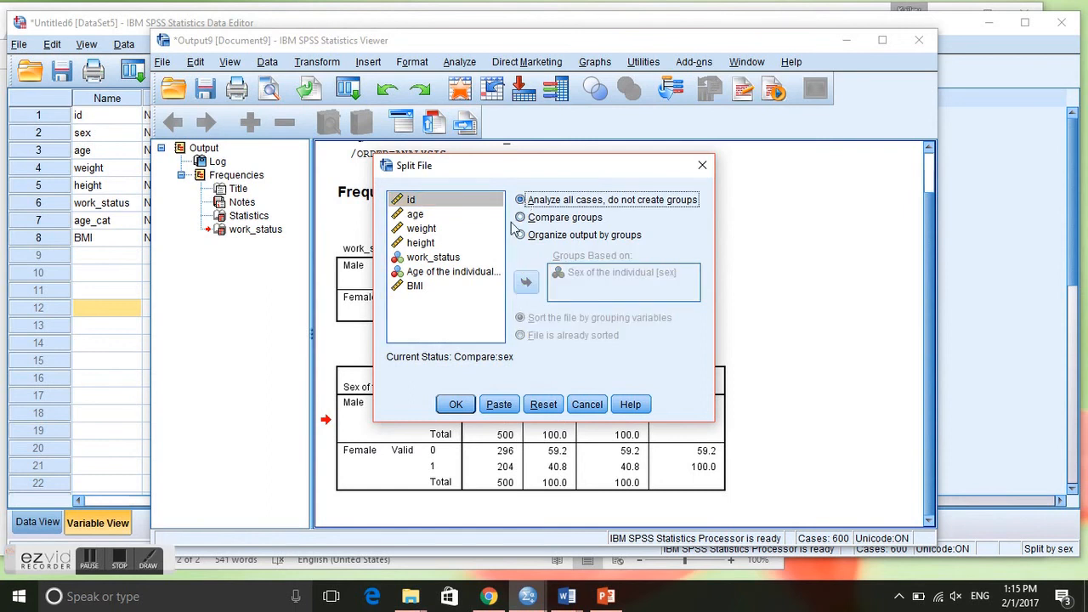
left_click(455, 404)
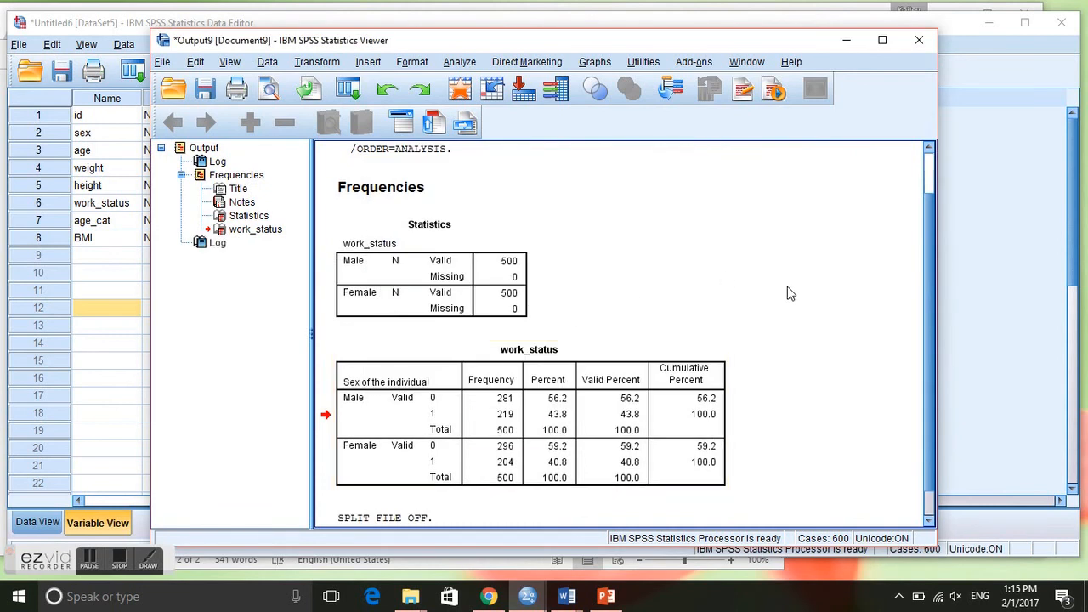
mouse_move(467, 167)
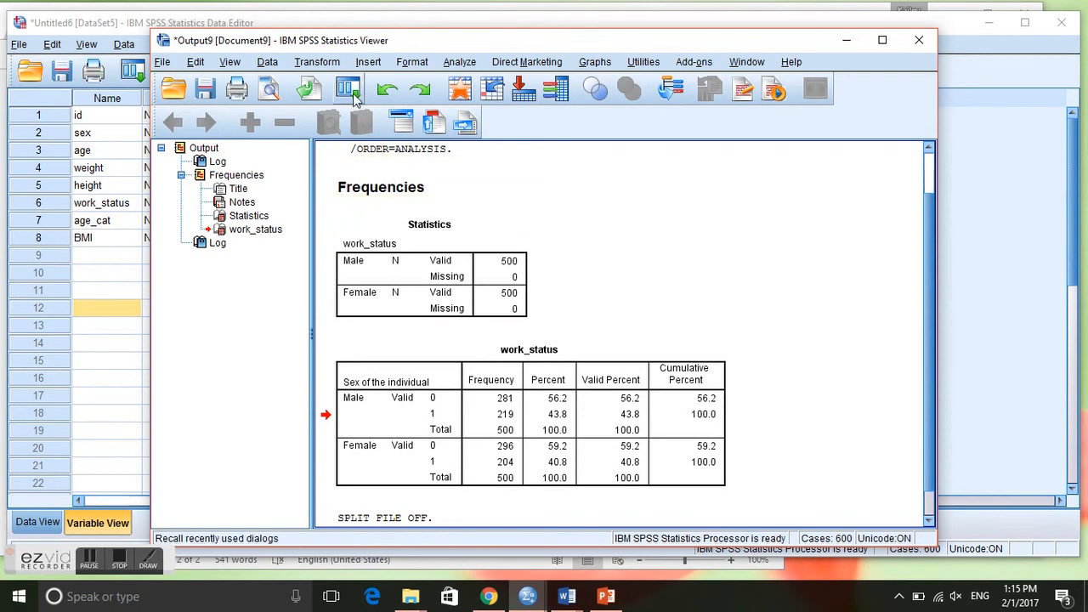
left_click(347, 89)
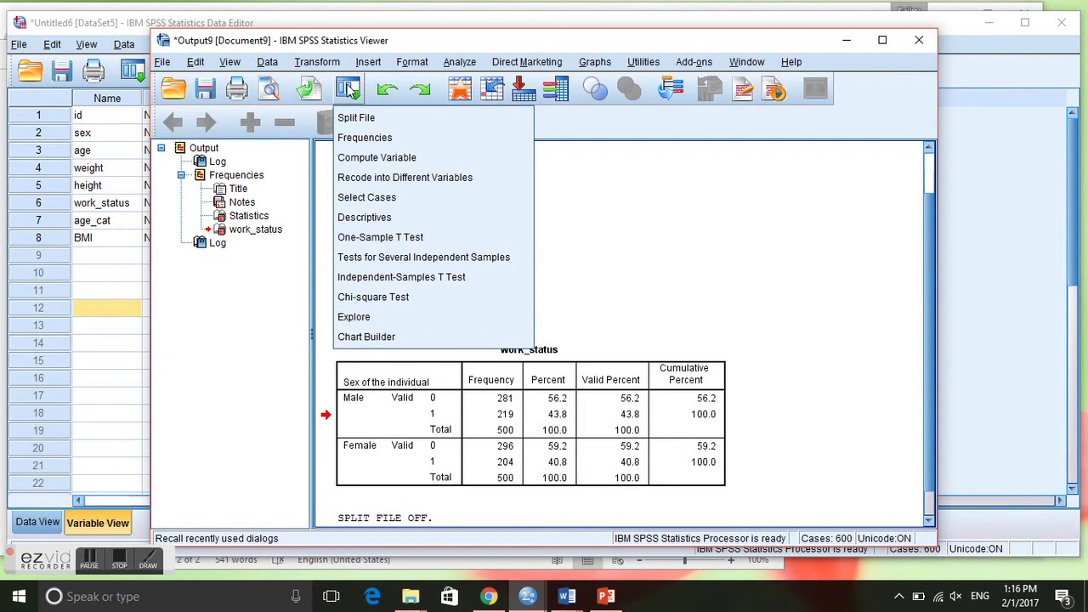
mouse_move(377, 210)
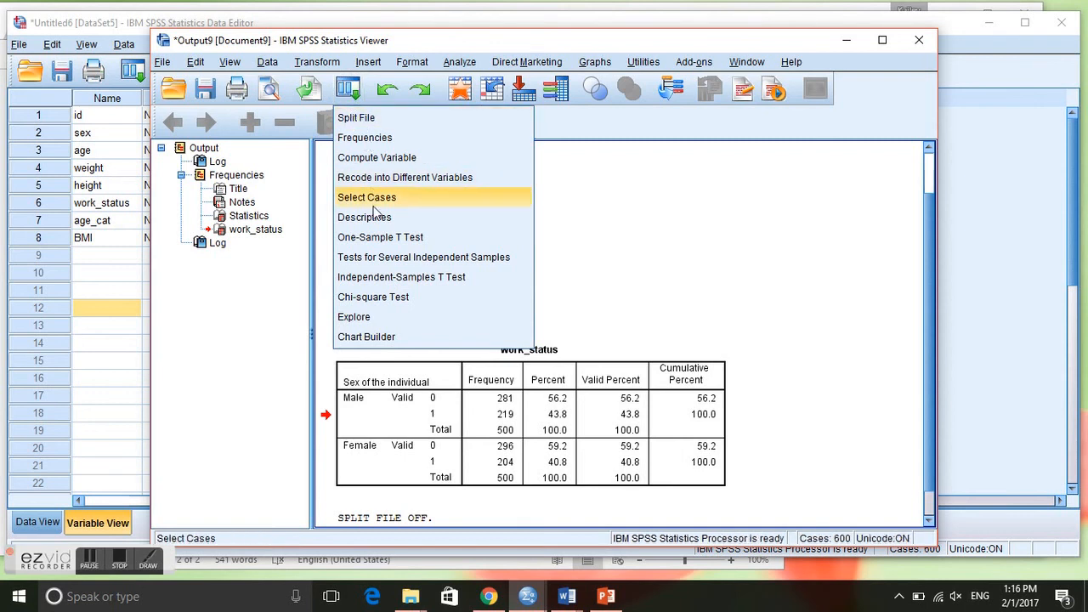
left_click(355, 118)
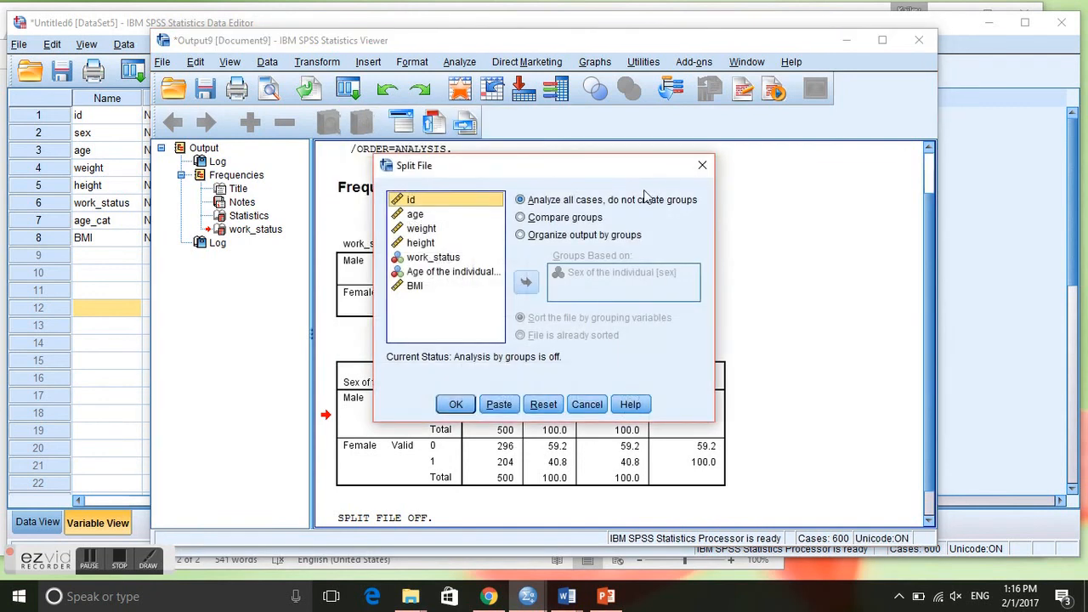
mouse_move(237, 88)
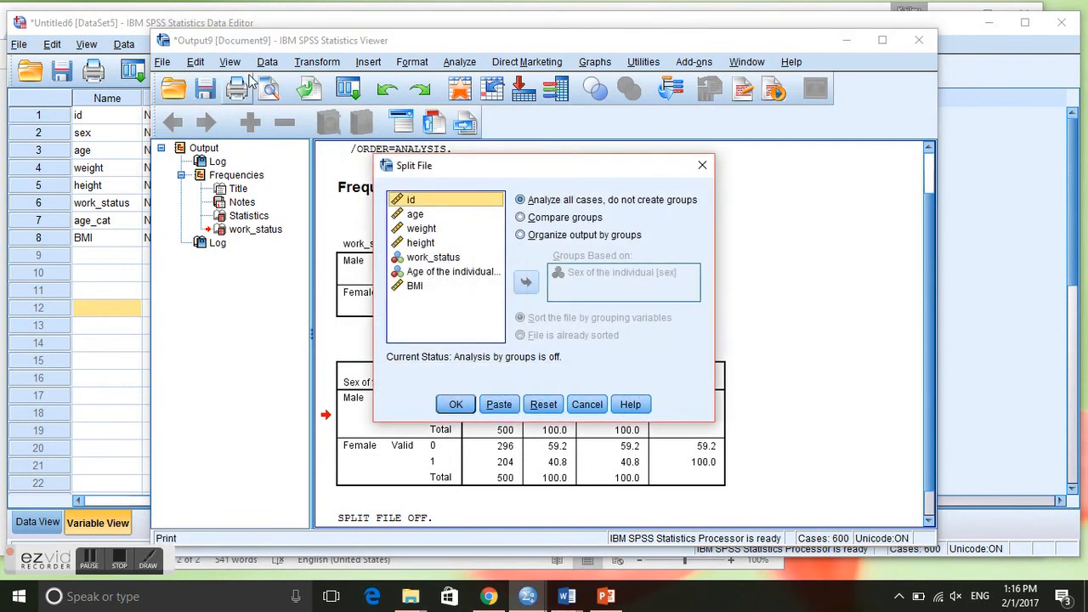
mouse_move(512, 379)
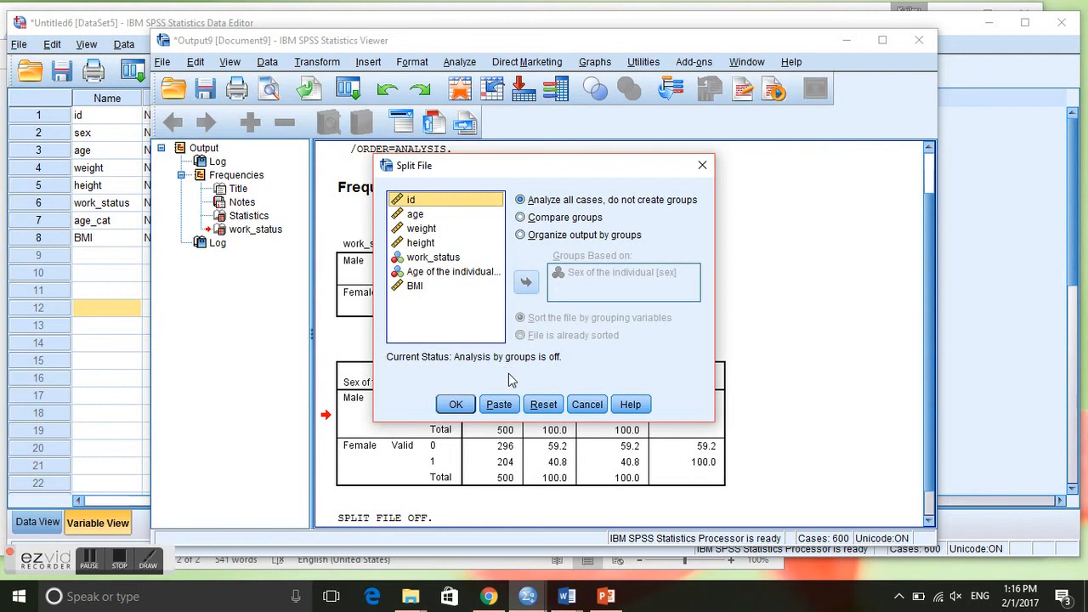
left_click(455, 404)
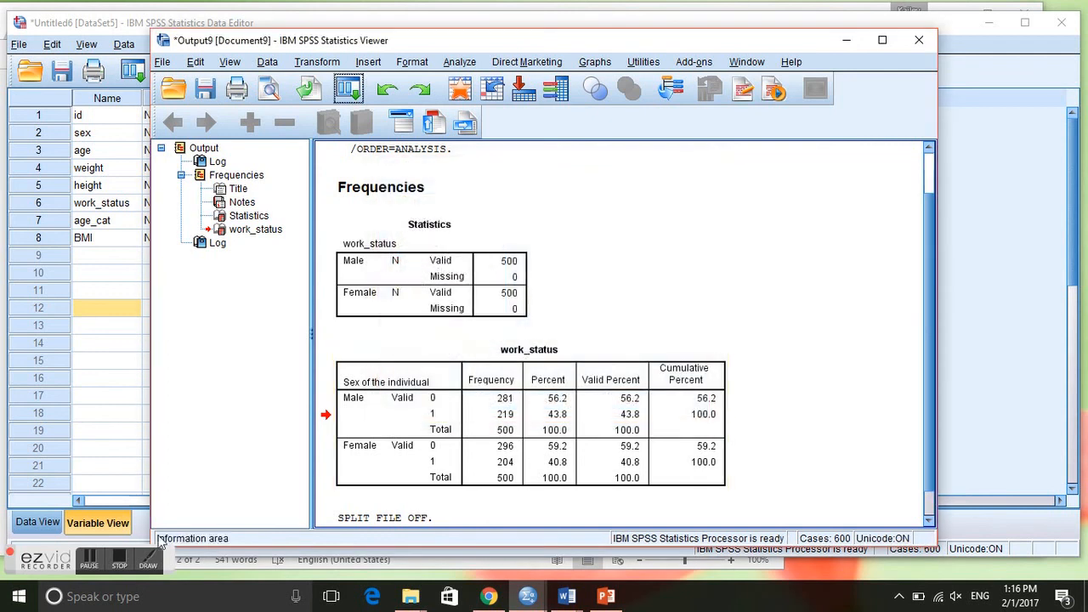